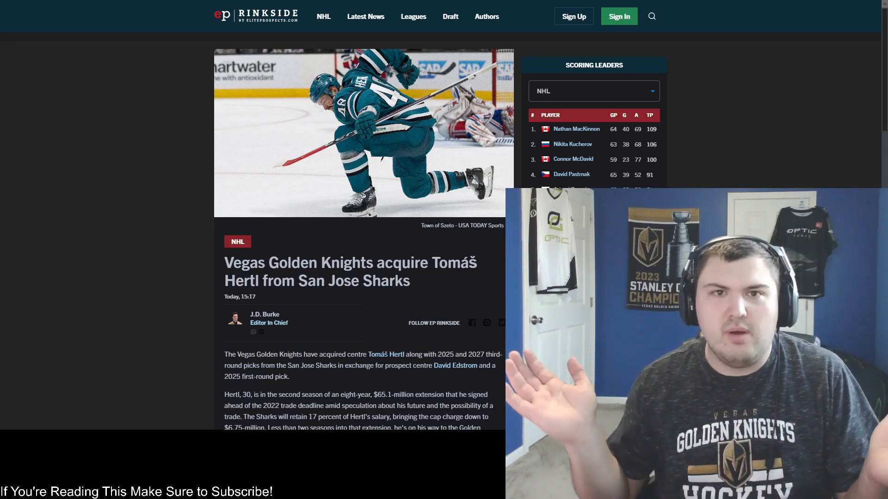
View the Golden Knights' Hertl trade announcement and its replies, then return to CapFriendly's trade post
scroll(down, 3)
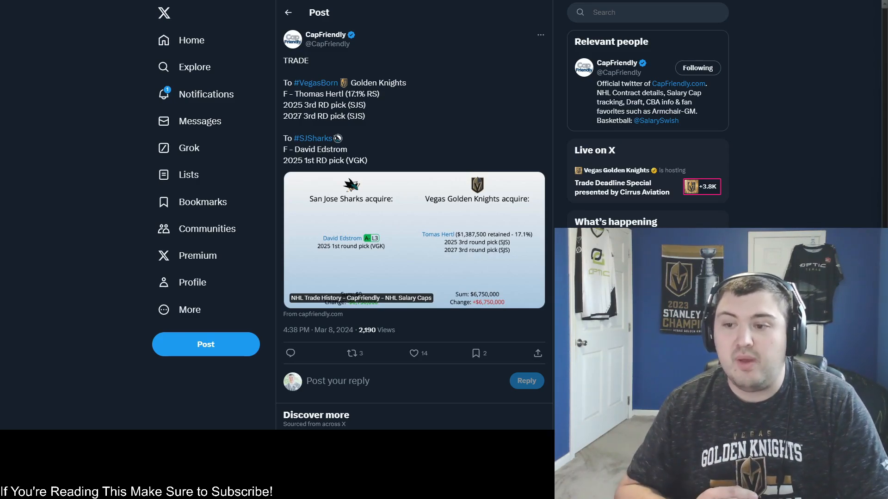
click(415, 354)
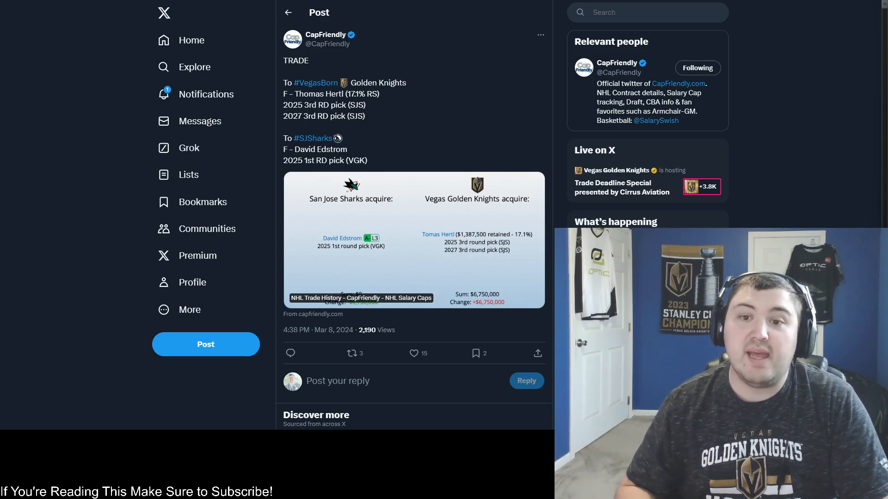
click(351, 353)
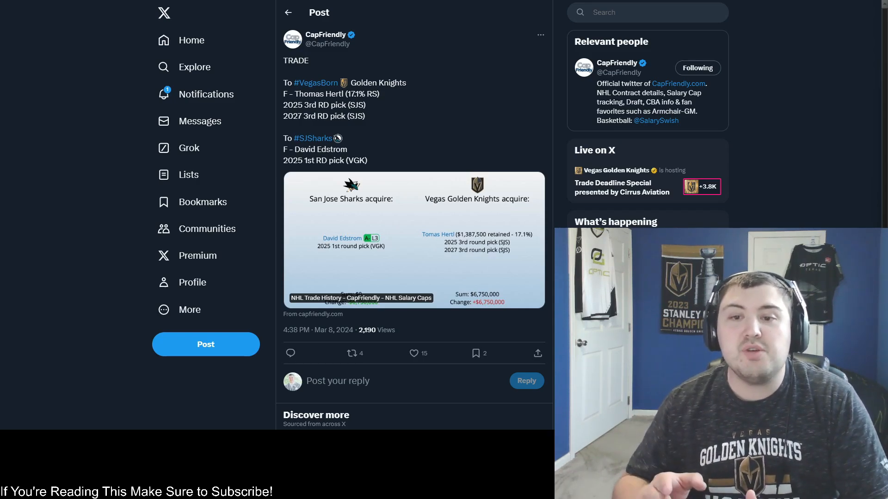
click(351, 354)
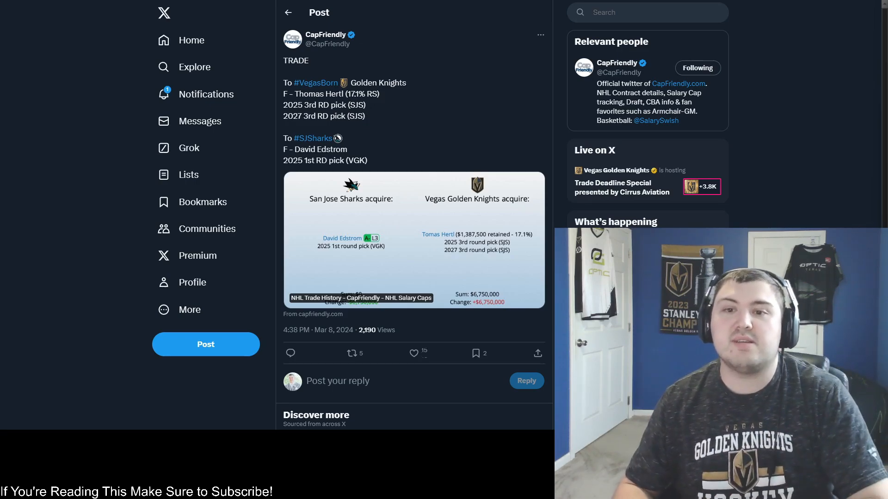
click(413, 353)
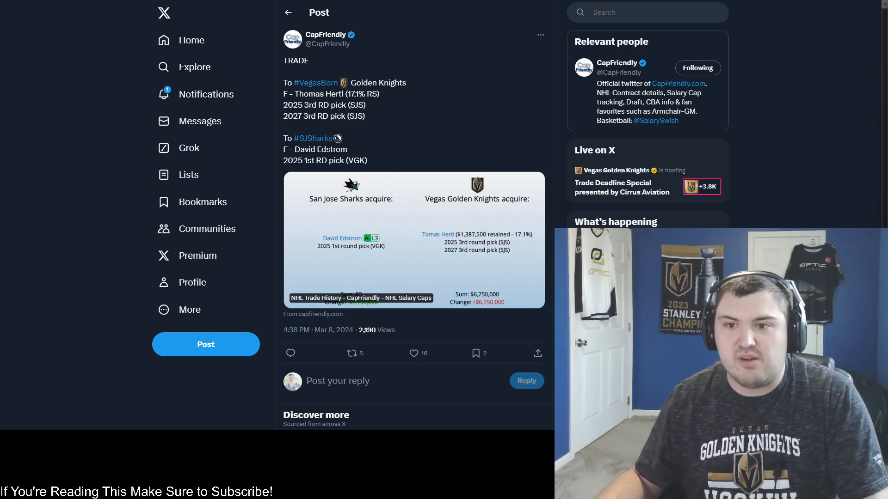
mouse_move(494, 308)
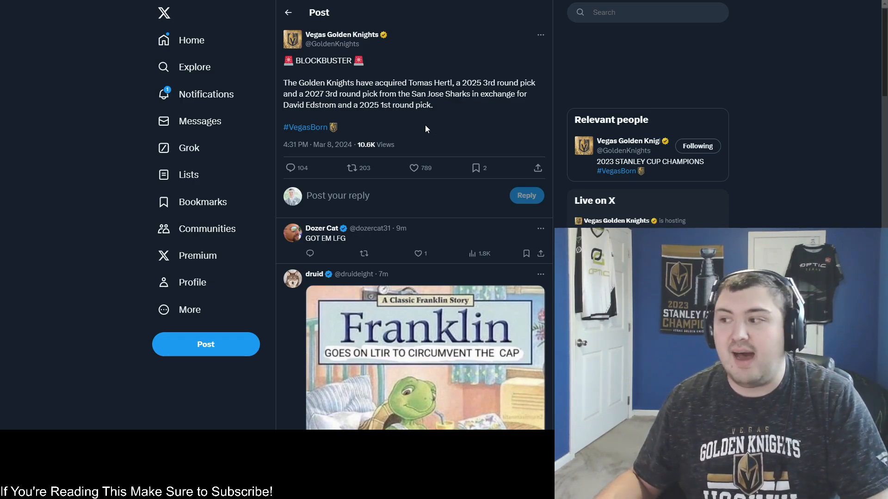
mouse_move(435, 119)
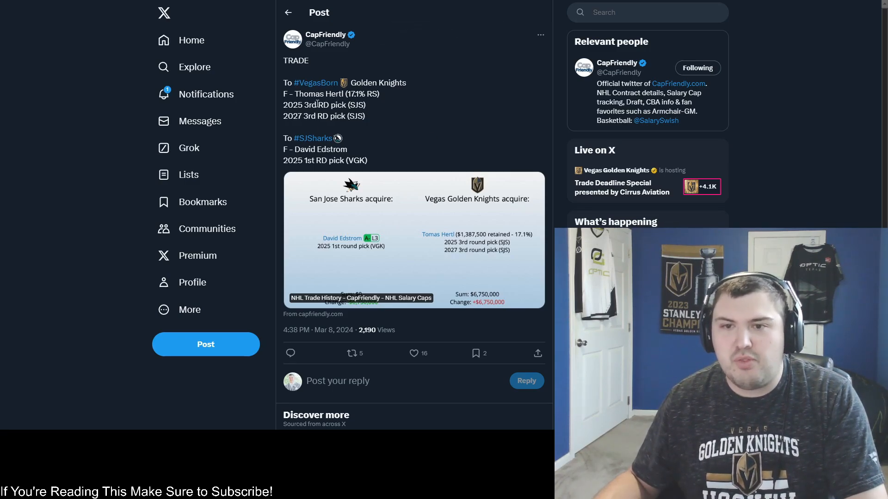
mouse_move(328, 115)
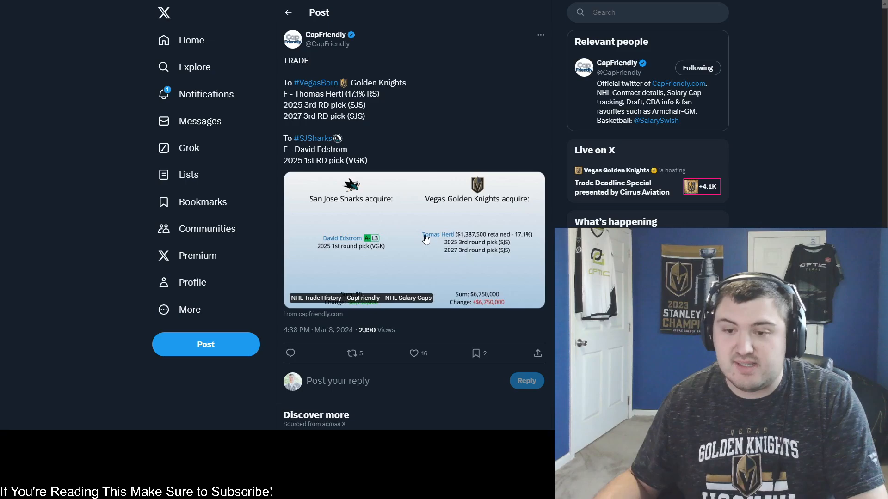
Open Tomas Hertl's EliteProspects profile from the link in CapFriendly's trade graphic
click(437, 235)
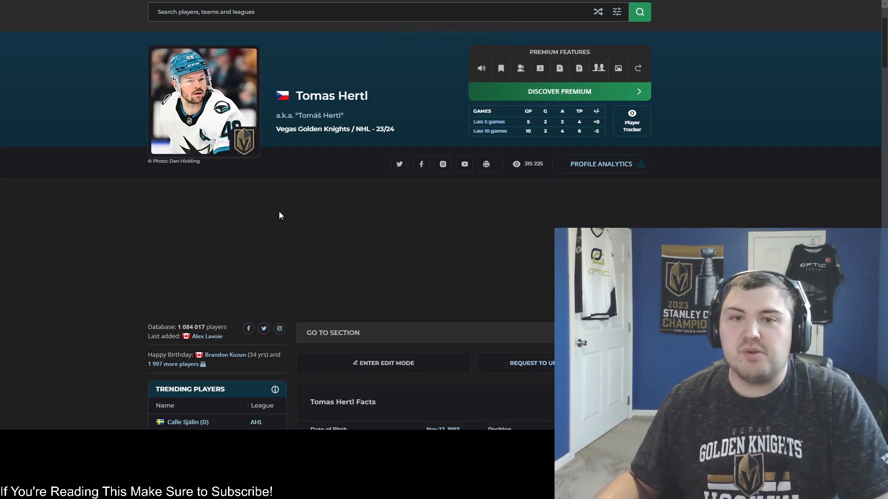
scroll(down, 3)
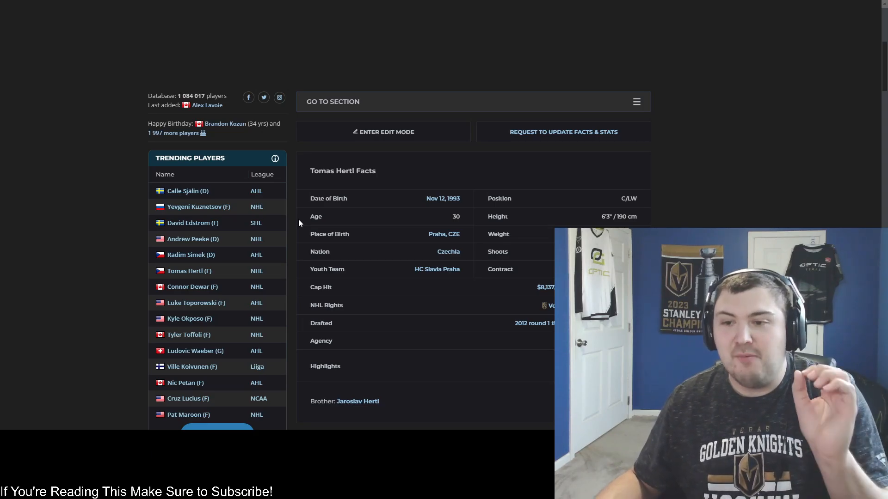
scroll(down, 3)
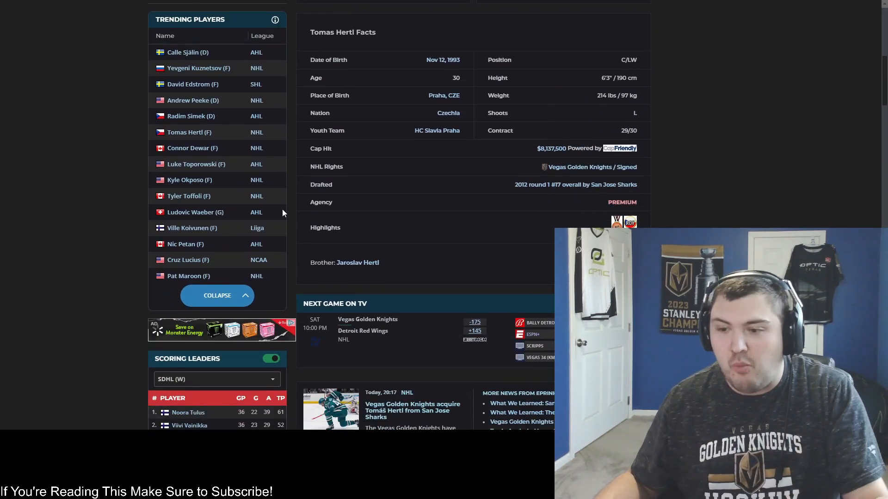
scroll(down, 3)
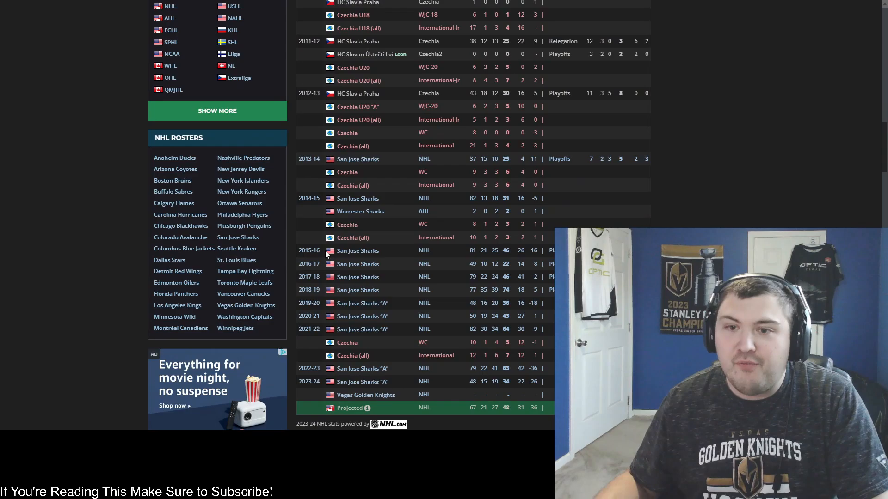
scroll(down, 3)
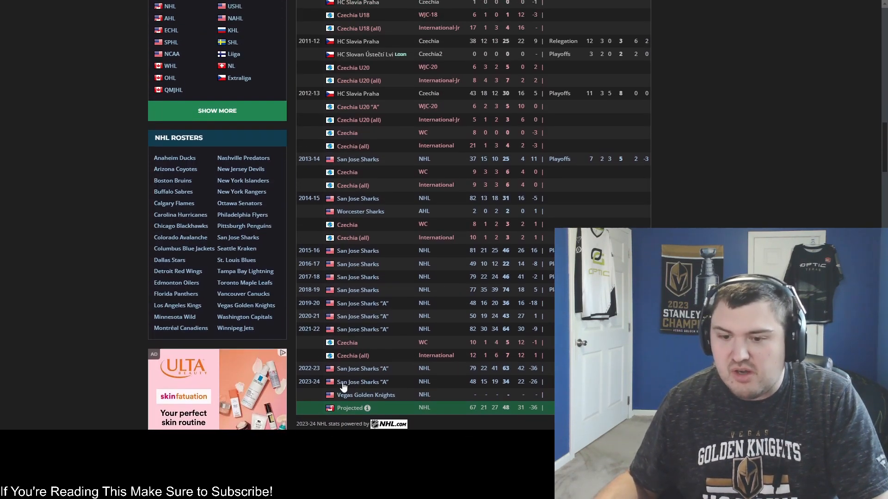
mouse_move(357, 395)
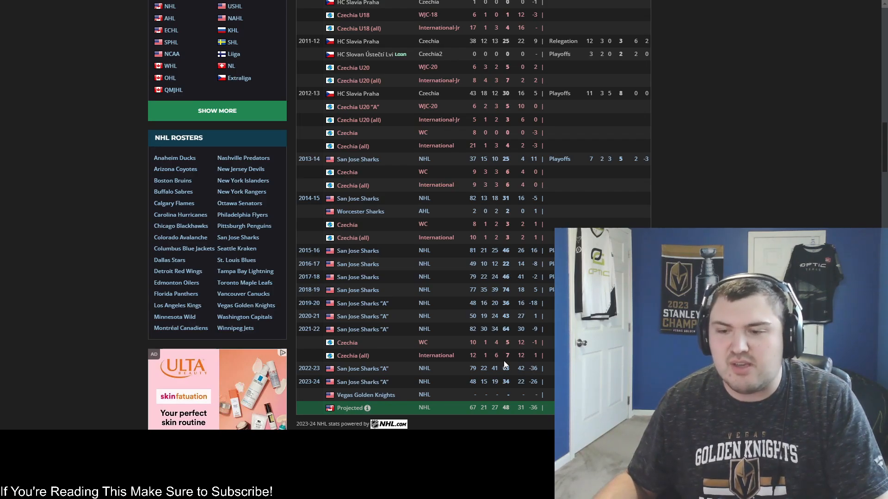
mouse_move(508, 332)
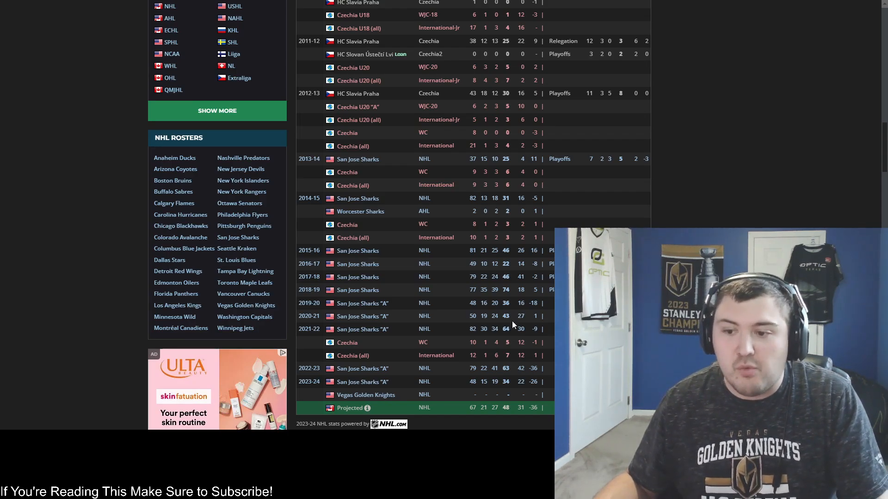
mouse_move(516, 298)
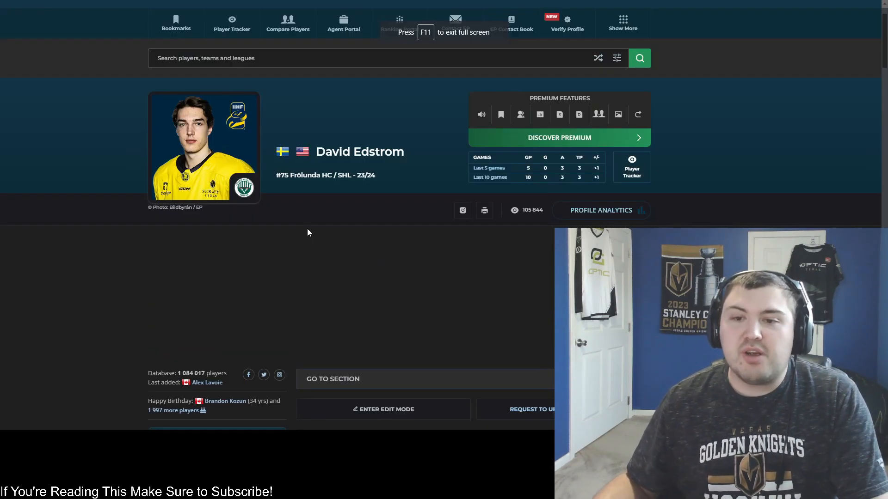
scroll(down, 3)
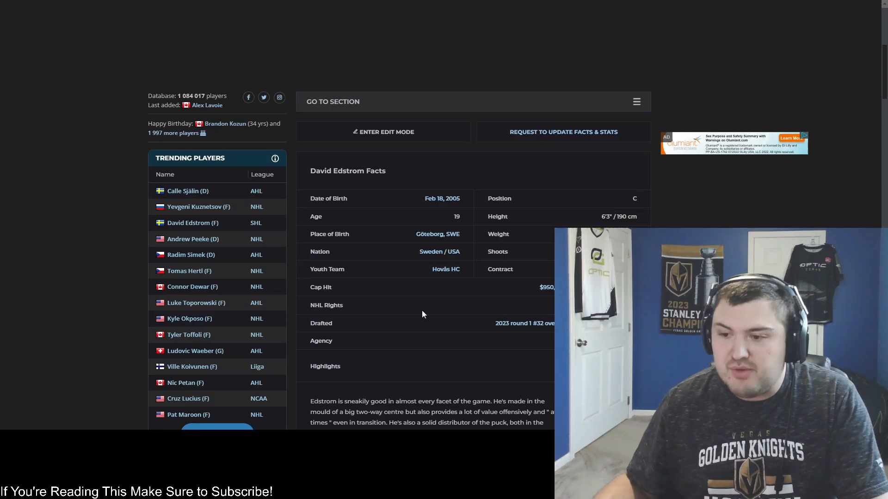
scroll(down, 3)
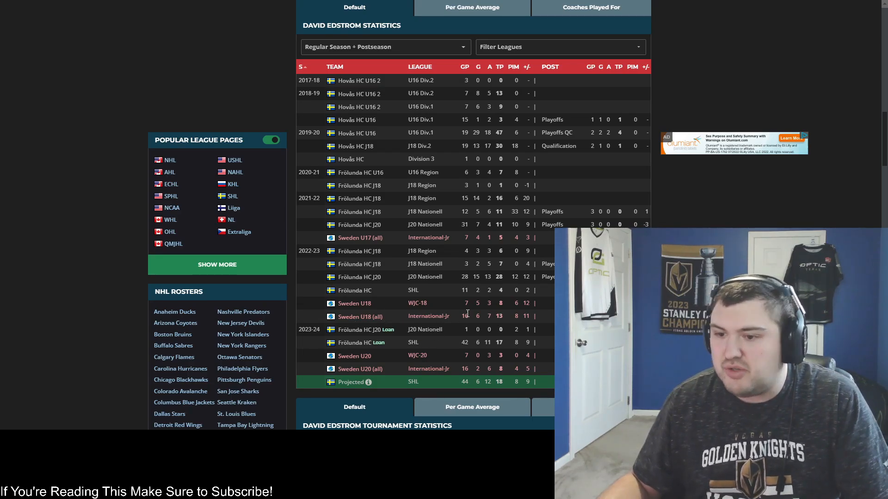
mouse_move(509, 312)
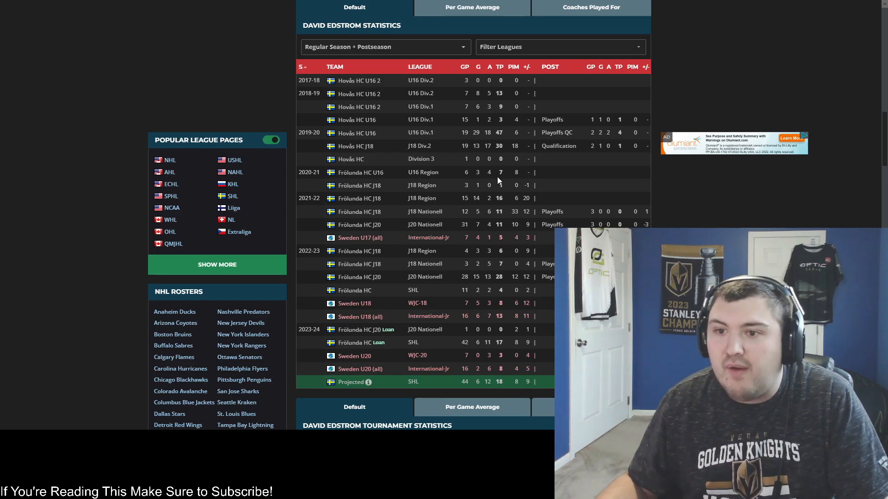
scroll(up, 3)
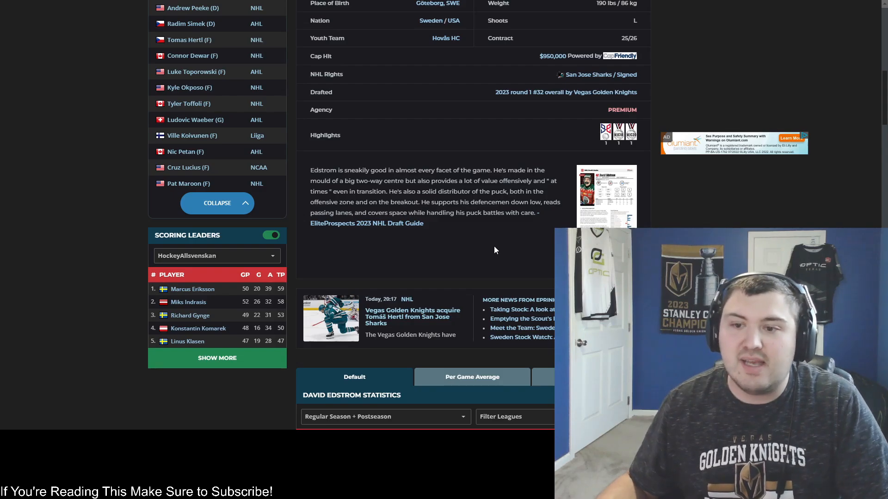
scroll(up, 3)
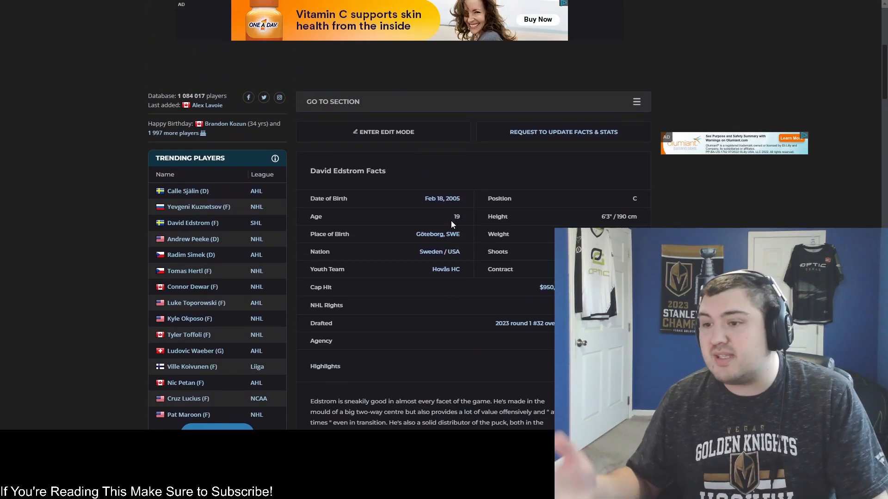
scroll(up, 3)
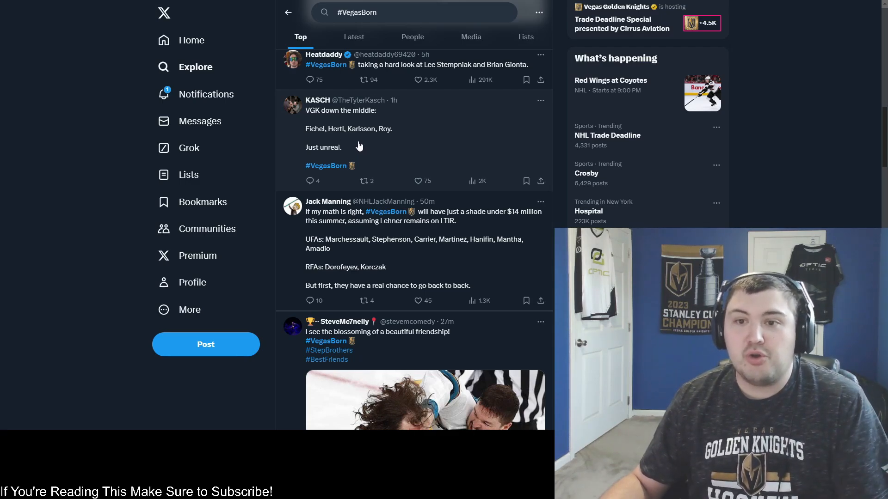
mouse_move(360, 136)
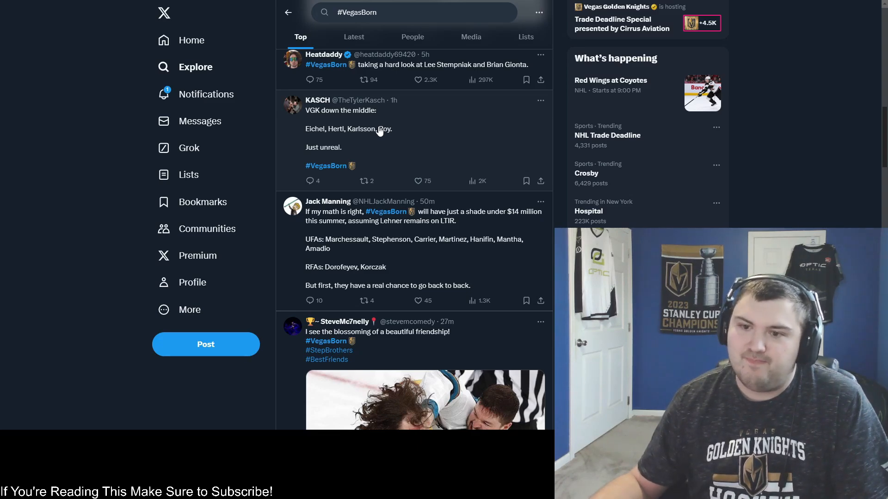
mouse_move(421, 130)
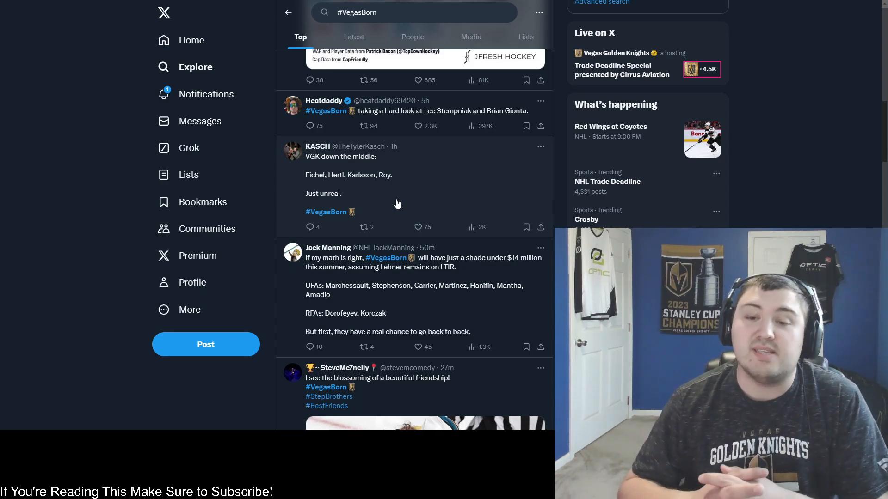
Scroll the #VegasBorn top posts to read fan reactions on Vegas's center depth and cap space
scroll(down, 3)
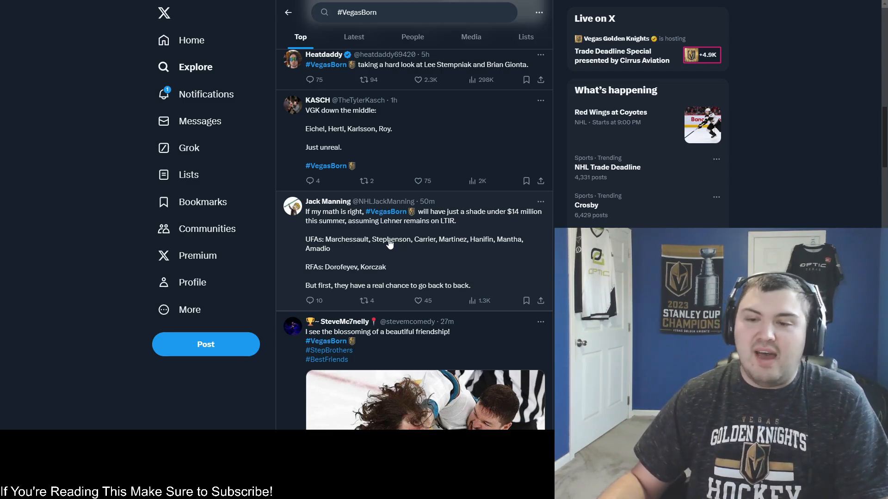
mouse_move(400, 248)
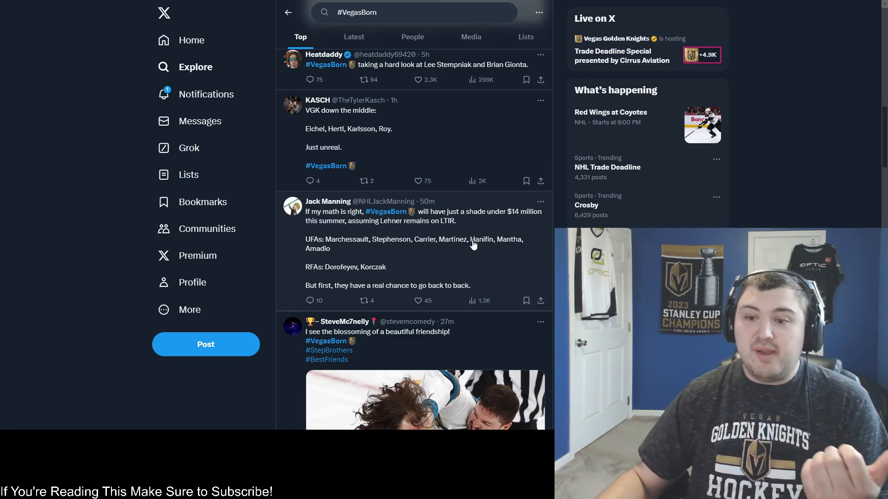
mouse_move(464, 247)
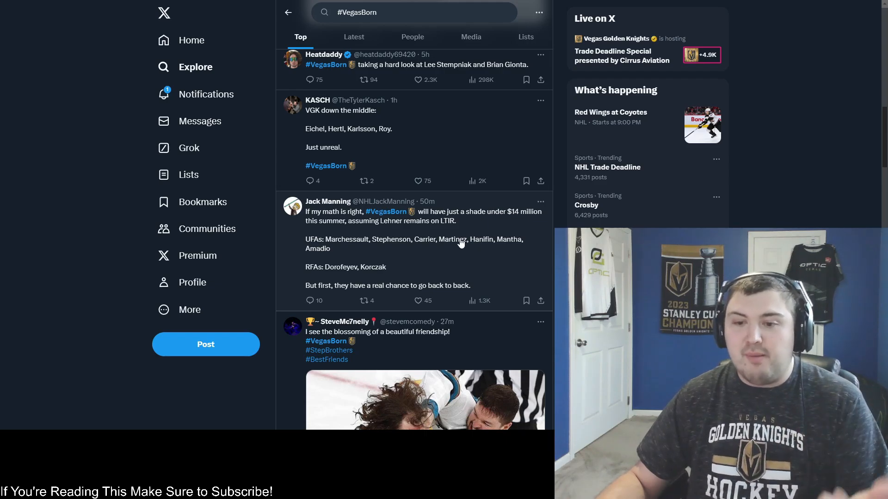
mouse_move(421, 263)
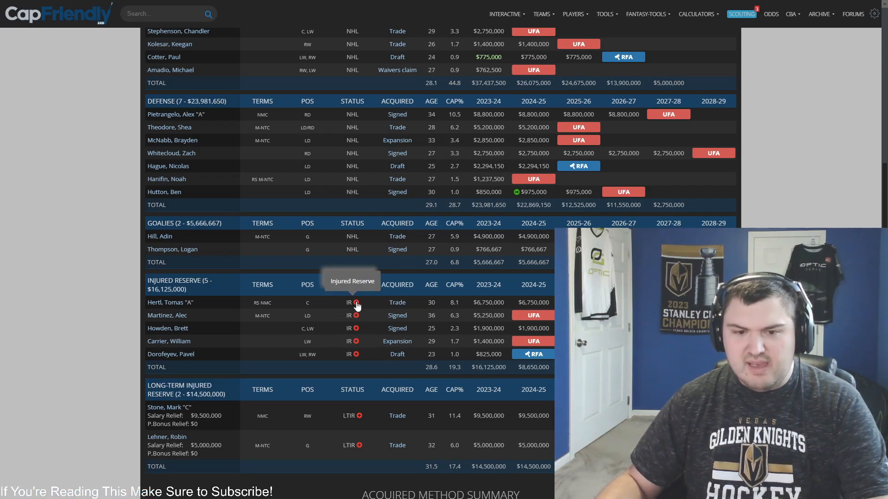
mouse_move(278, 309)
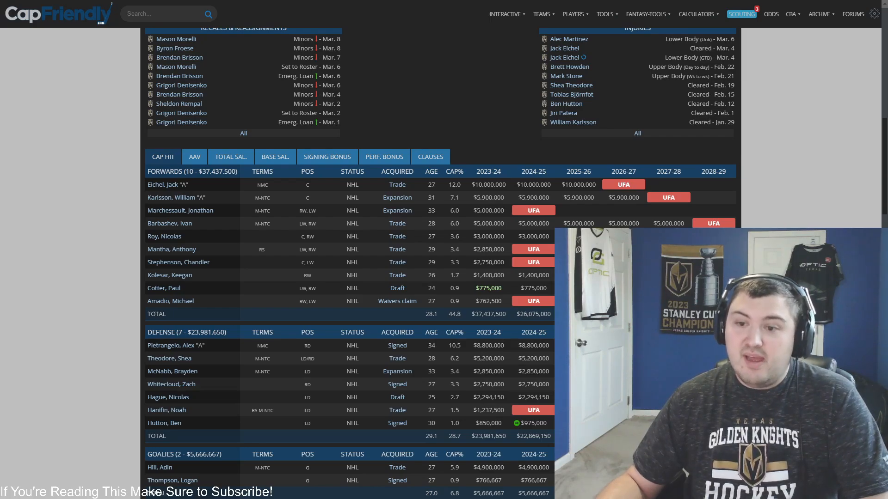
Scroll the Vegas cap hit table to the forwards alongside recent recalls, reassignments and injury updates
scroll(down, 3)
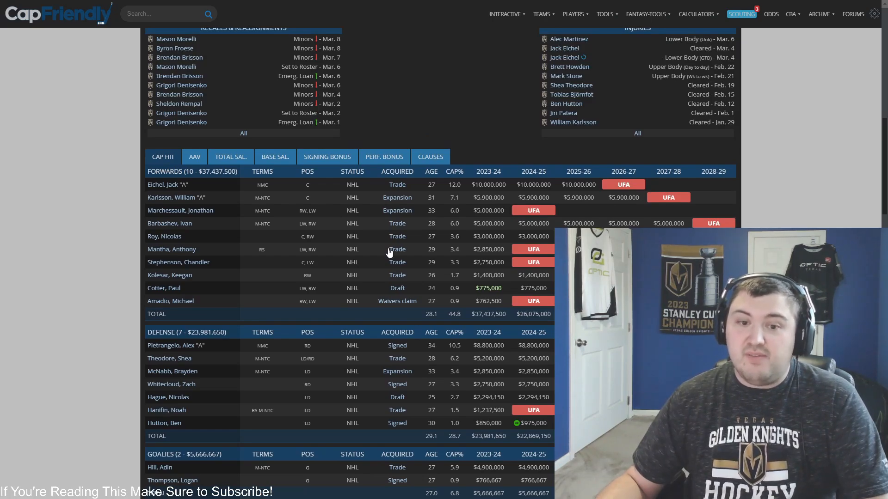
mouse_move(346, 254)
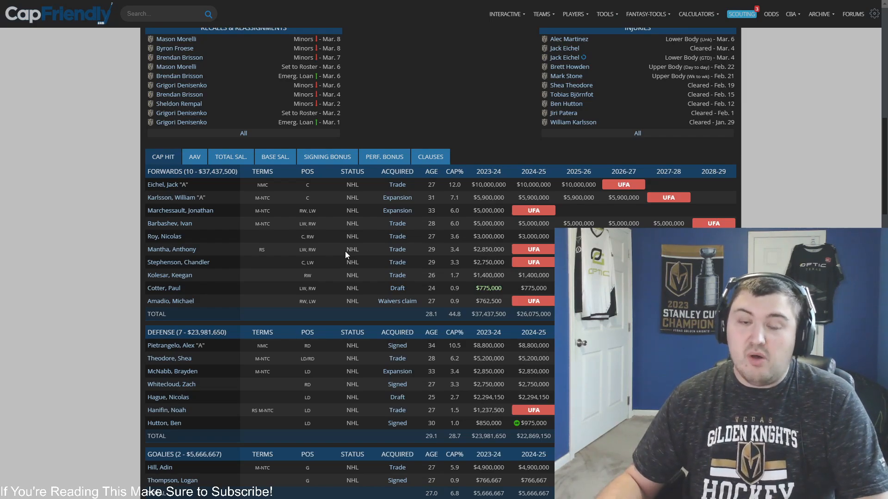
scroll(down, 3)
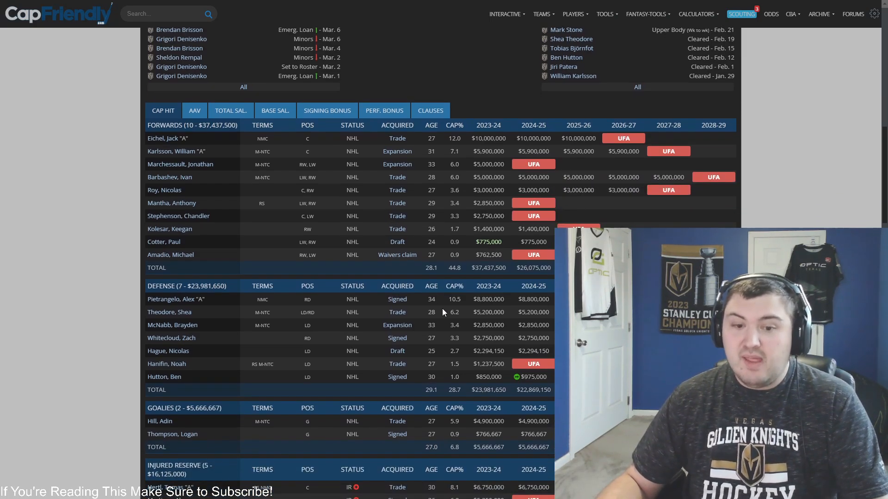
mouse_move(366, 373)
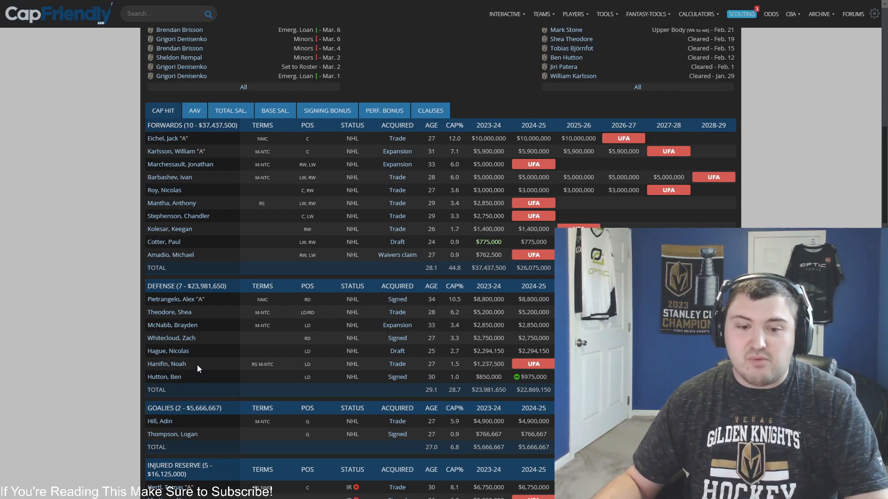
mouse_move(346, 381)
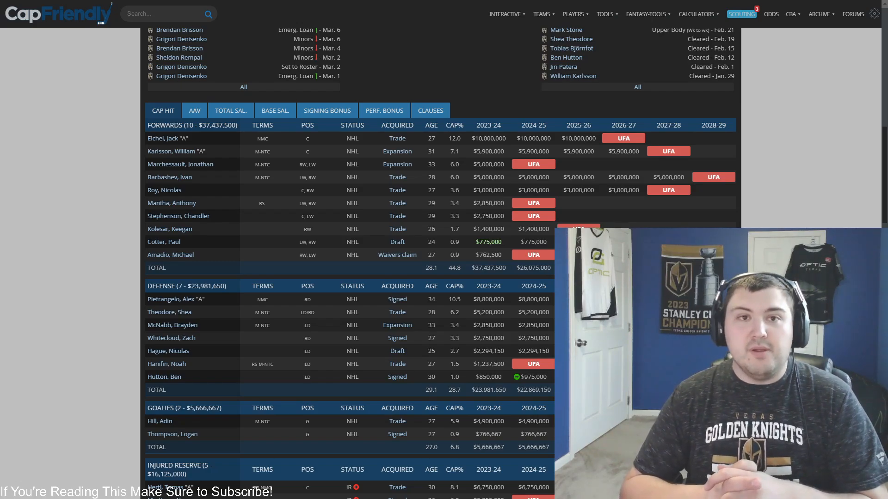
Scroll San Jose's cap table to injured reserve, buried penalties and Hertl's retained salary in dead cap
scroll(down, 3)
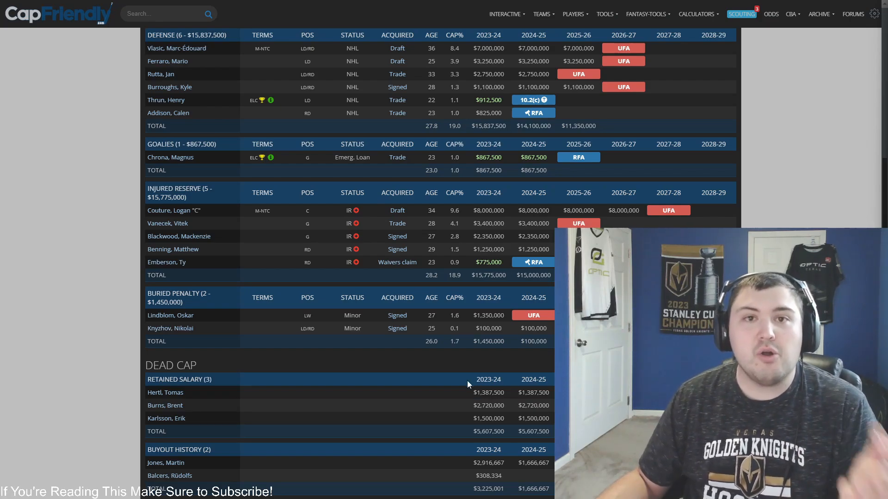
mouse_move(446, 370)
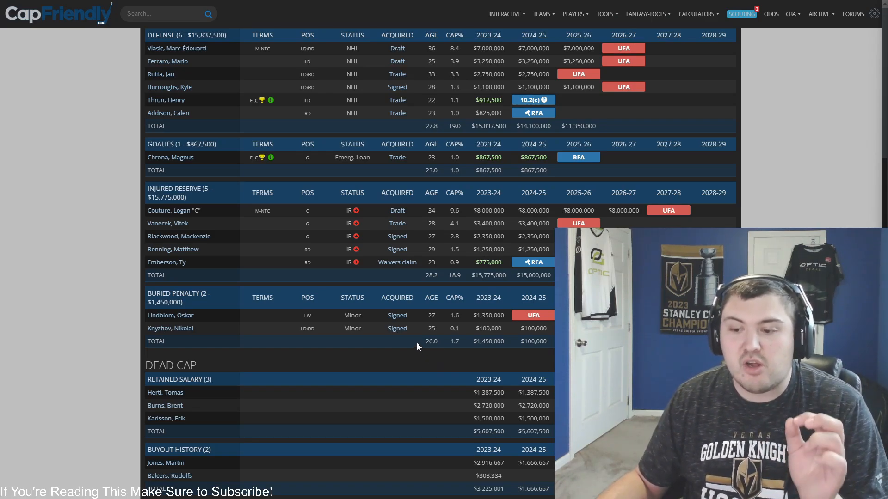
mouse_move(381, 353)
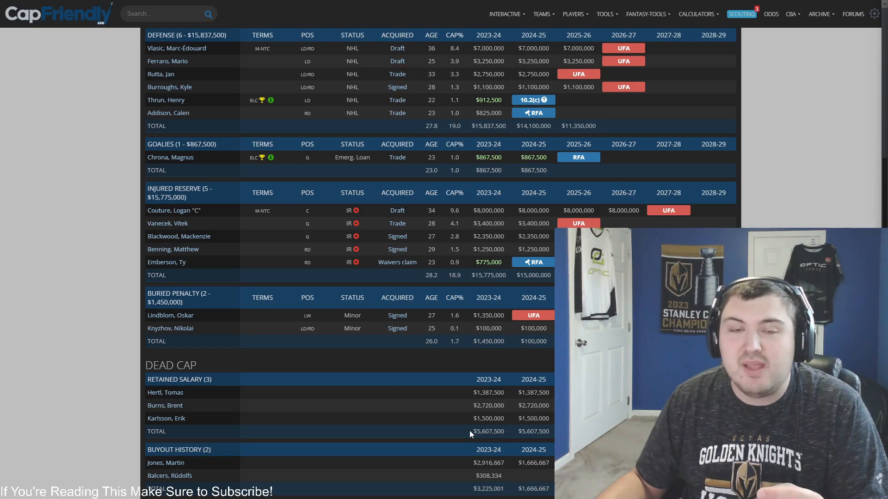
mouse_move(552, 453)
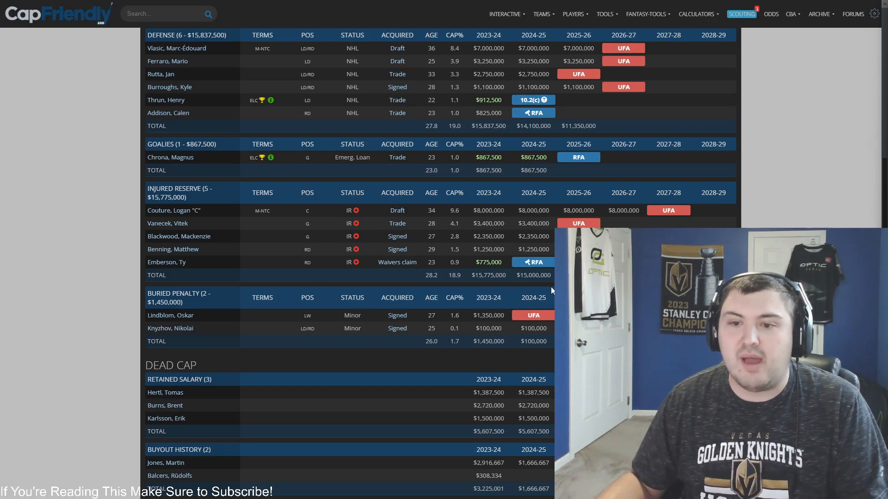
Scroll to San Jose's buyout history for Jones and Balcers, reaching the acquired method summary
scroll(up, 3)
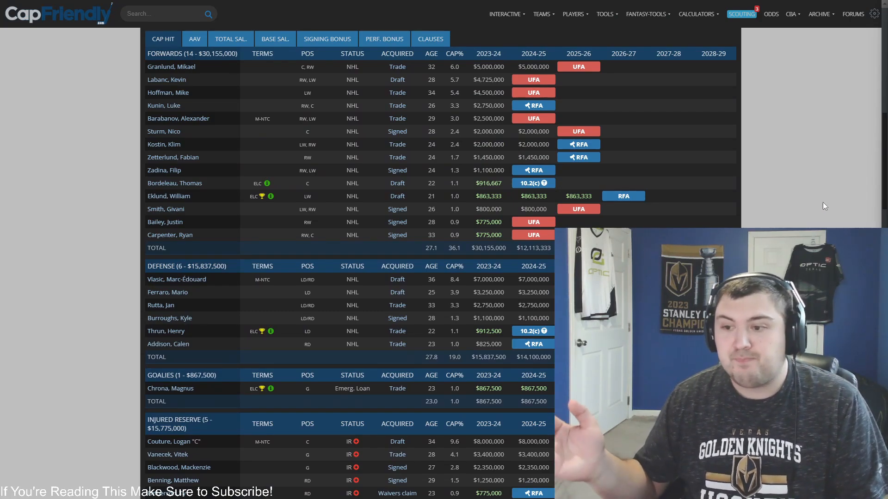
mouse_move(803, 186)
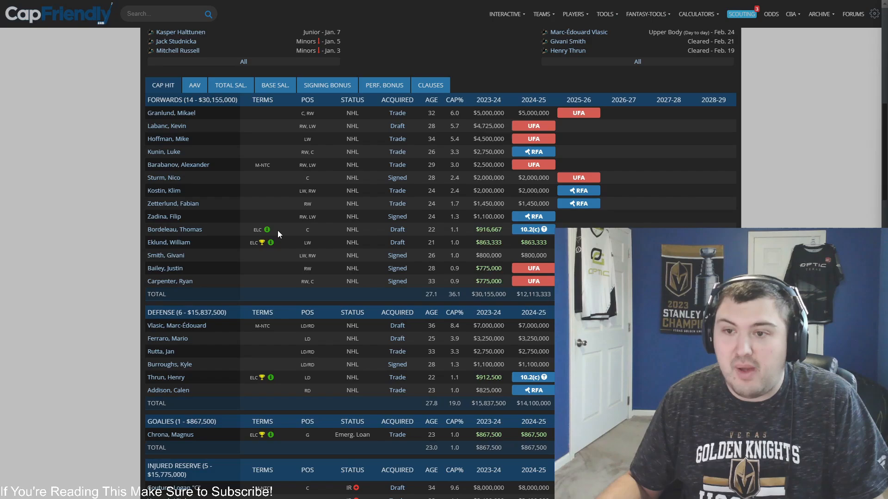
mouse_move(440, 281)
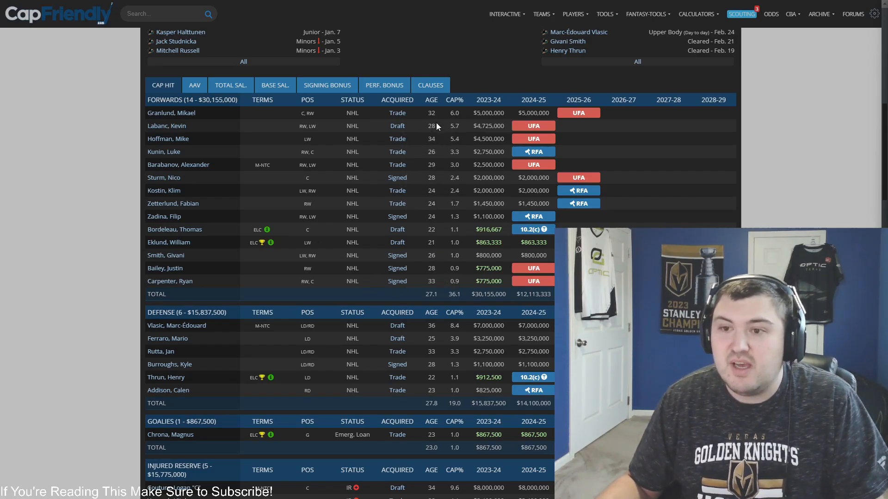
mouse_move(457, 137)
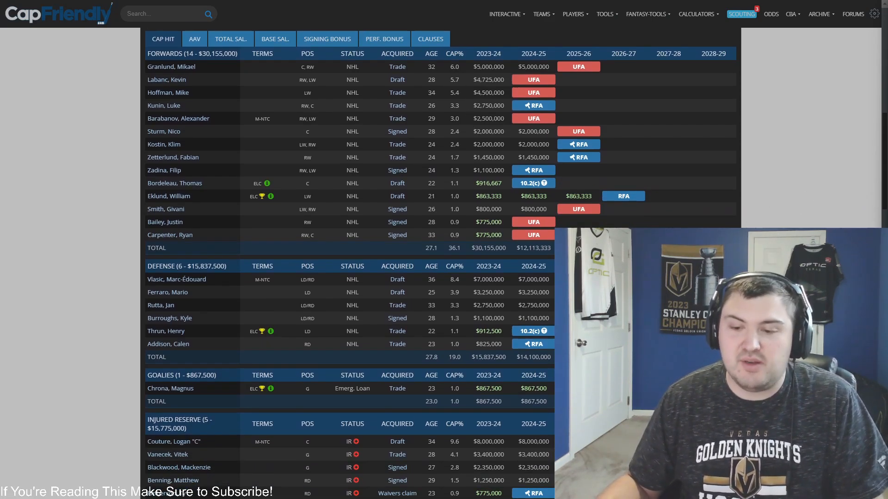
scroll(down, 3)
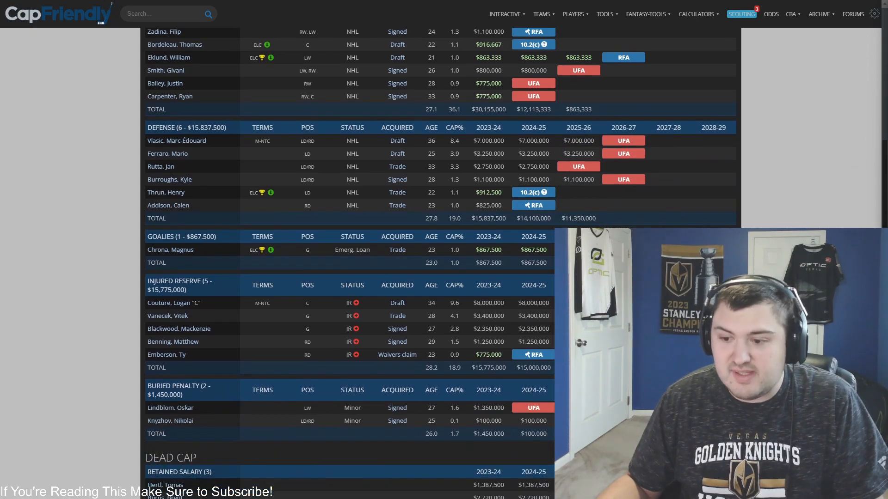
scroll(down, 3)
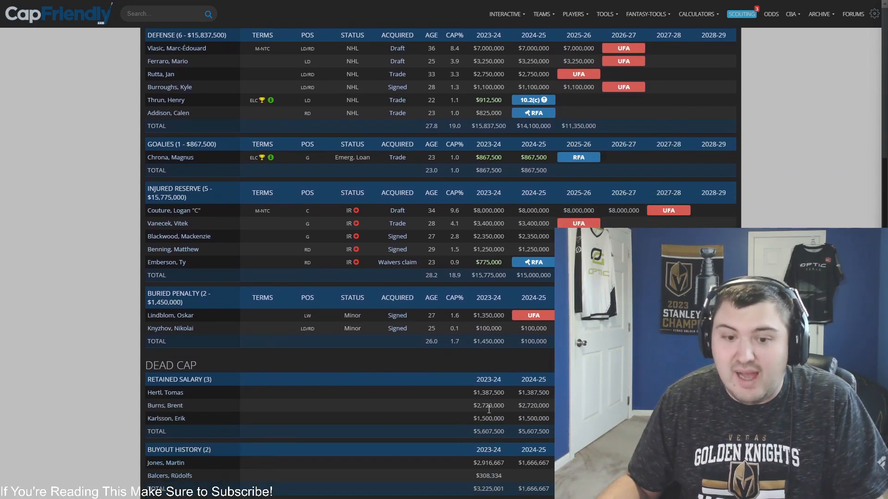
scroll(down, 3)
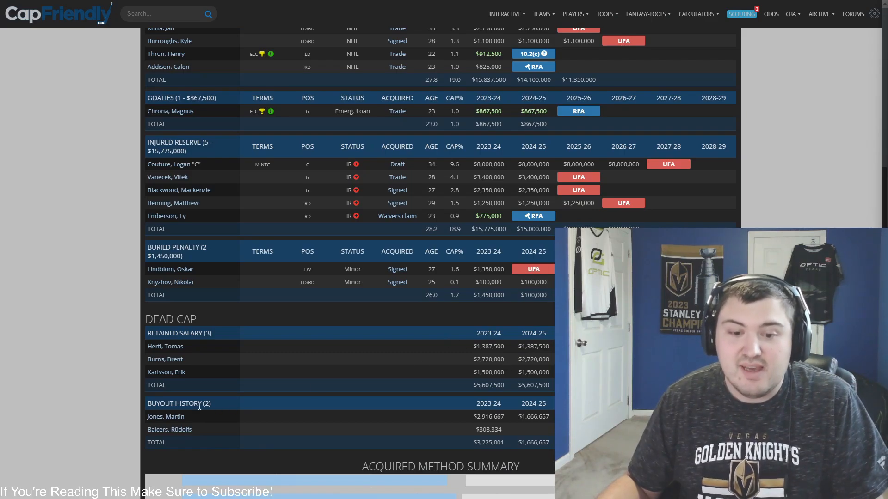
mouse_move(194, 414)
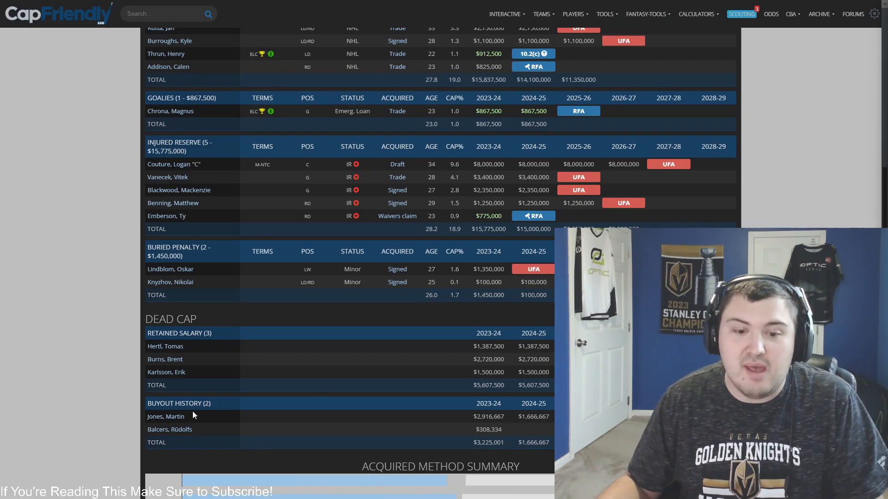